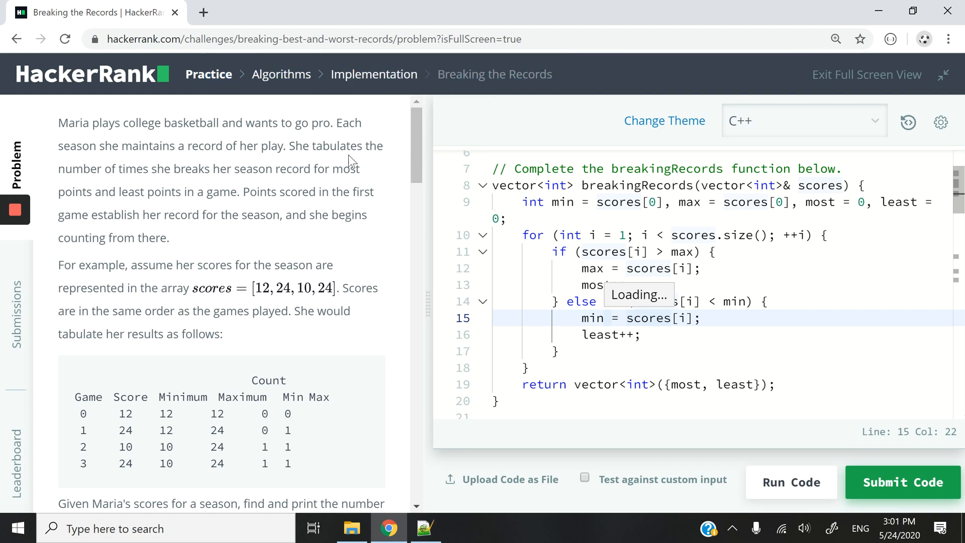
pyautogui.moveTo(305, 129)
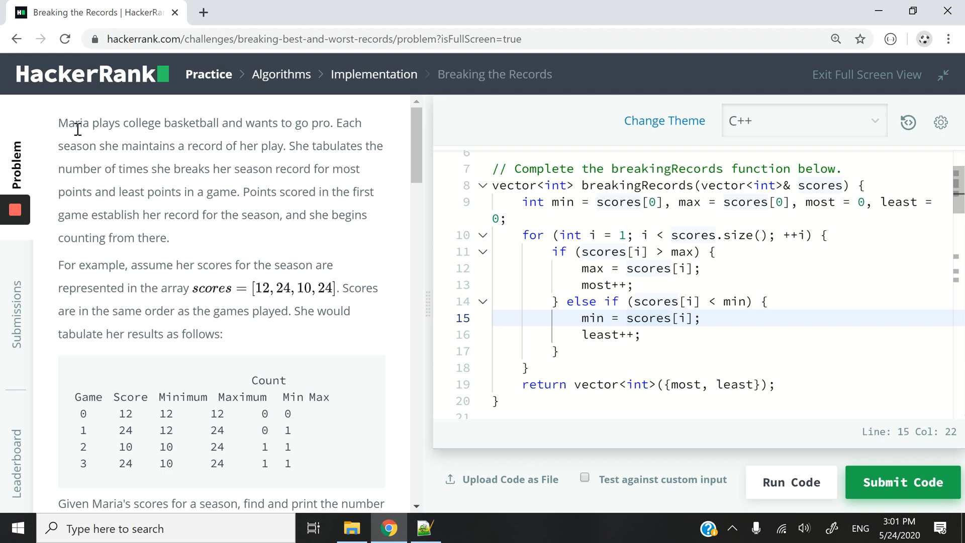
pyautogui.moveTo(269, 243)
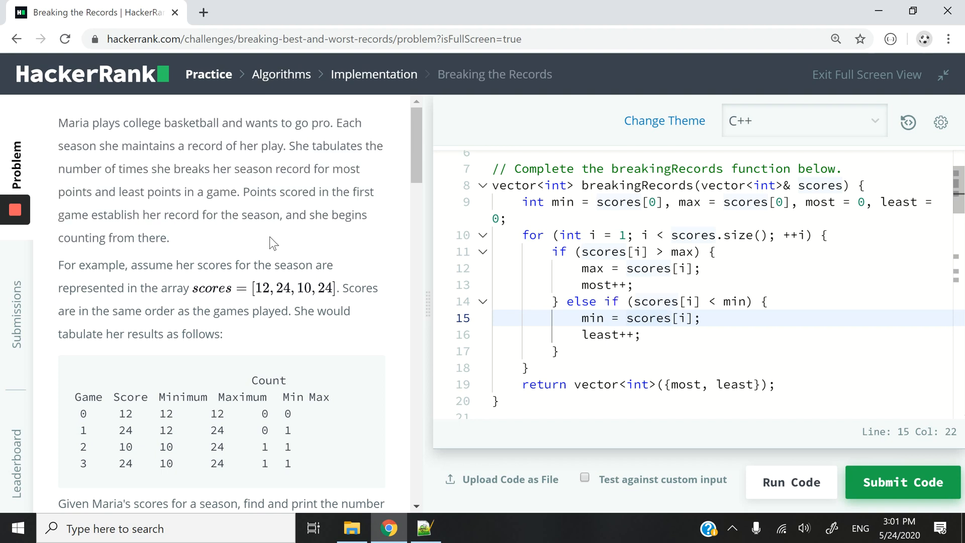
pyautogui.moveTo(246, 239)
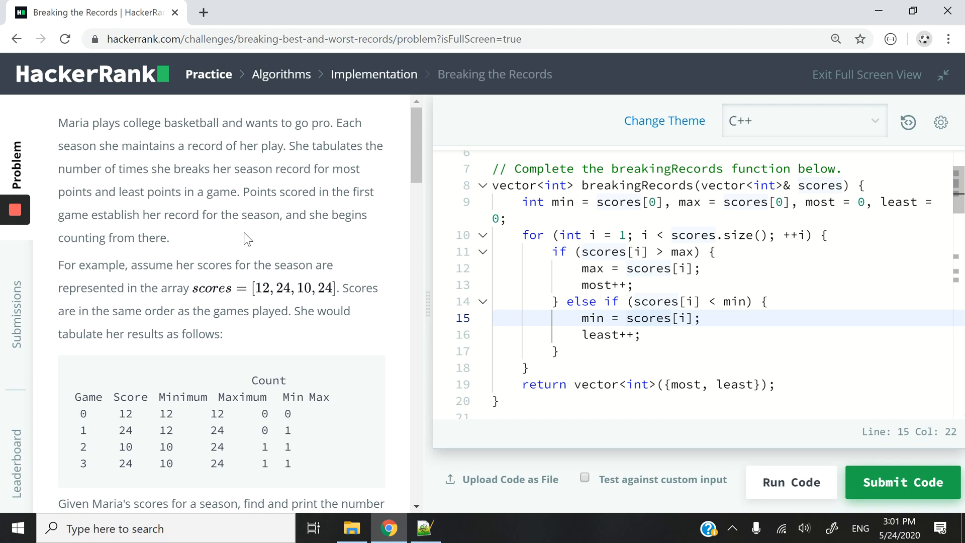
pyautogui.moveTo(255, 181)
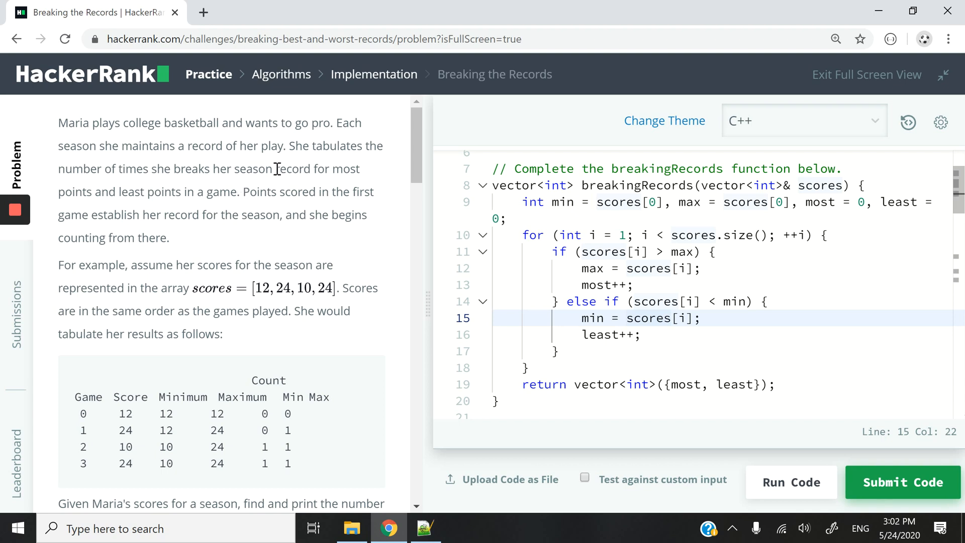
# Highlight the most/least points phrase, then walk the example score table up to game 3.
pyautogui.moveTo(276, 169); pyautogui.dragTo(236, 191)
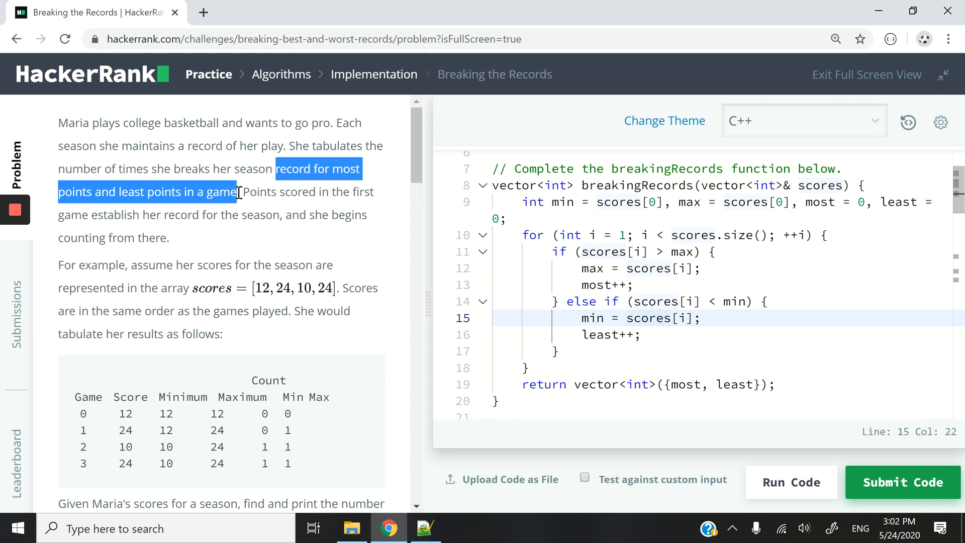
pyautogui.scroll(-3)
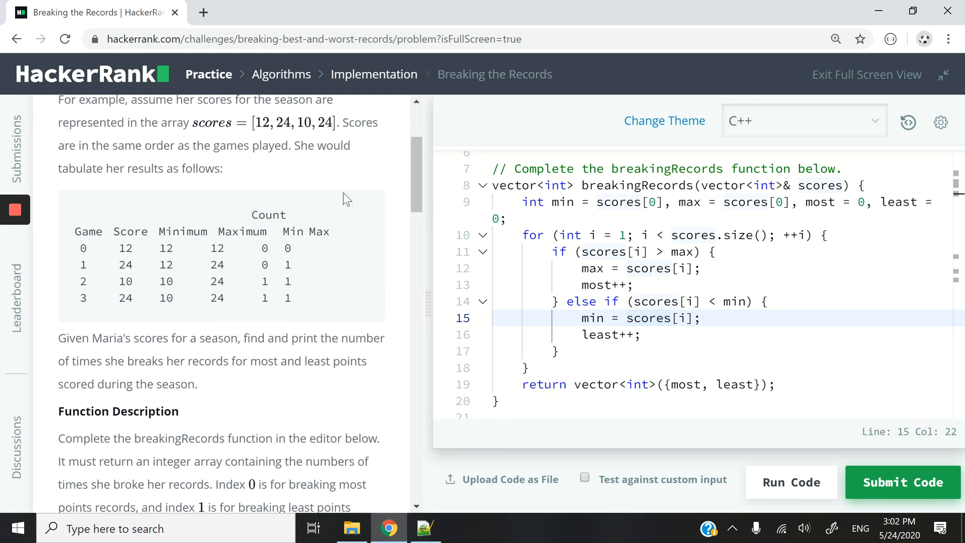
pyautogui.moveTo(181, 255)
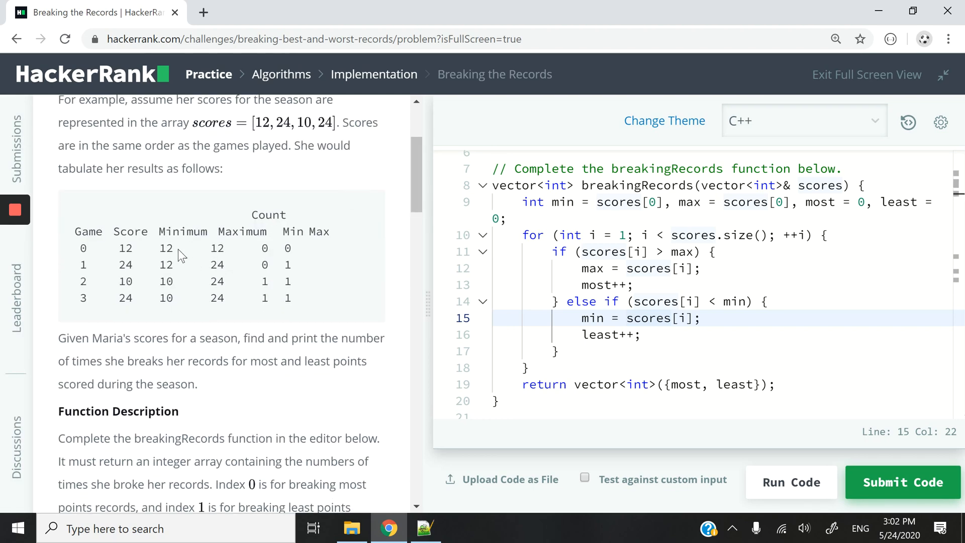
pyautogui.moveTo(216, 261)
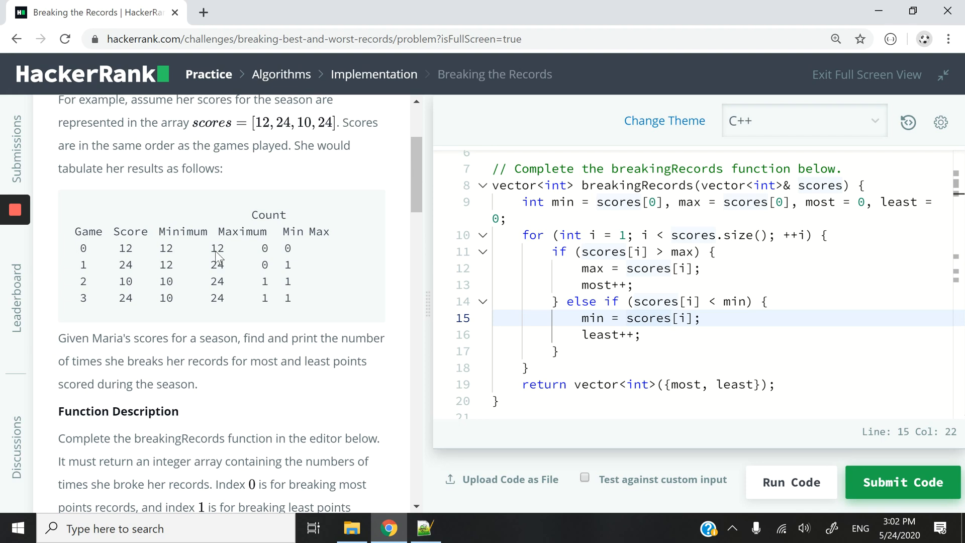
pyautogui.moveTo(228, 257)
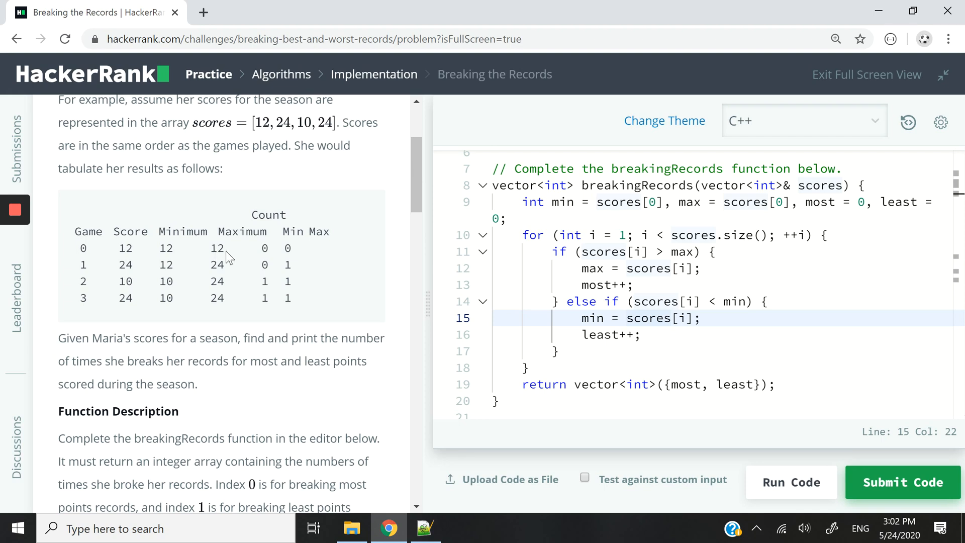
pyautogui.moveTo(73, 239)
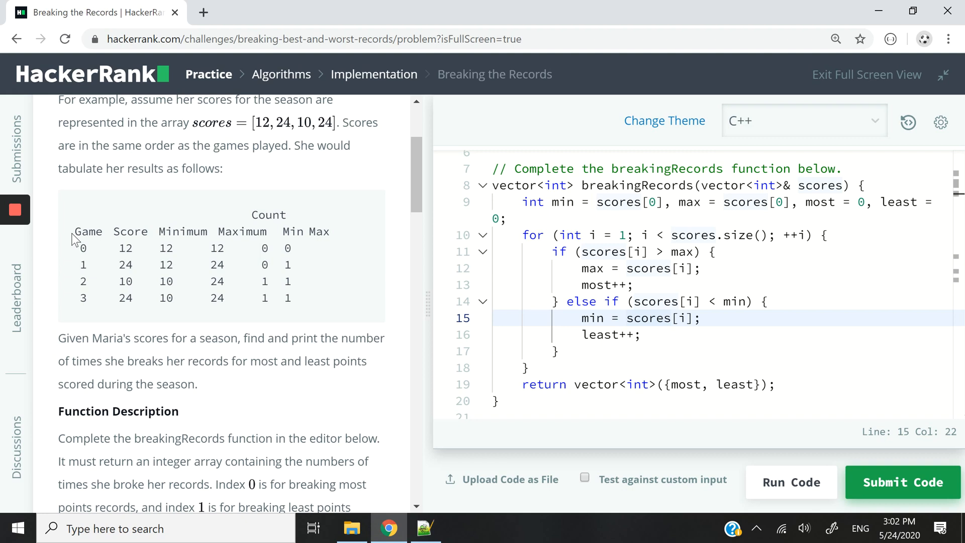
pyautogui.moveTo(66, 250)
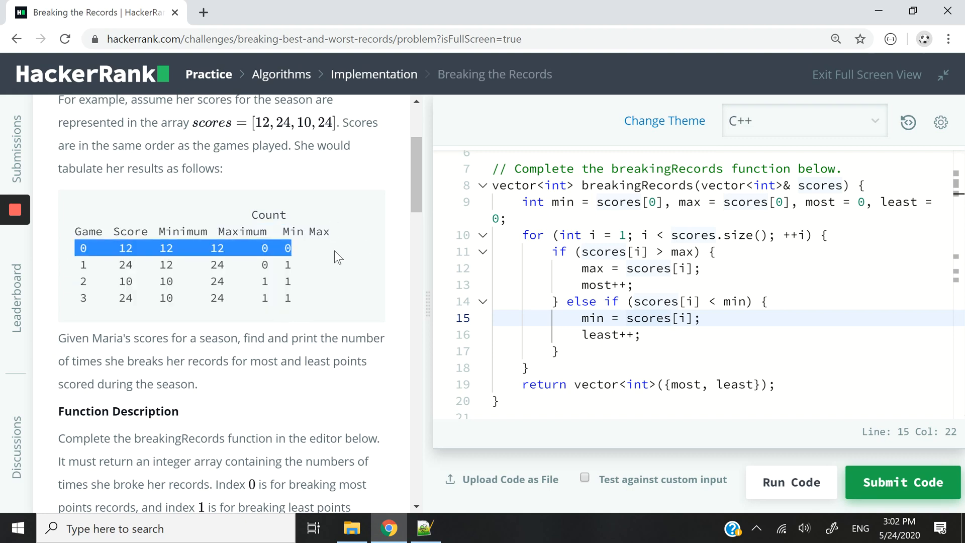
pyautogui.moveTo(314, 253)
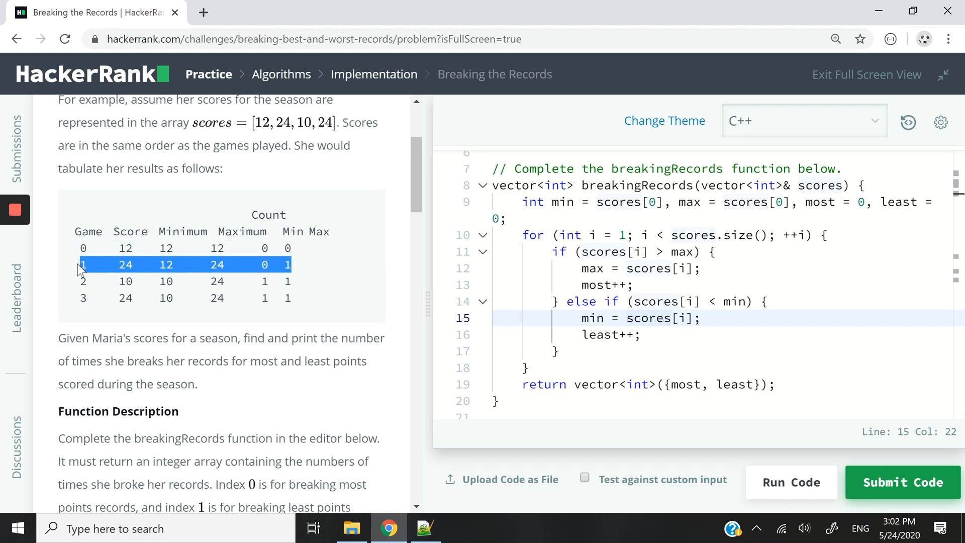
pyautogui.moveTo(193, 273)
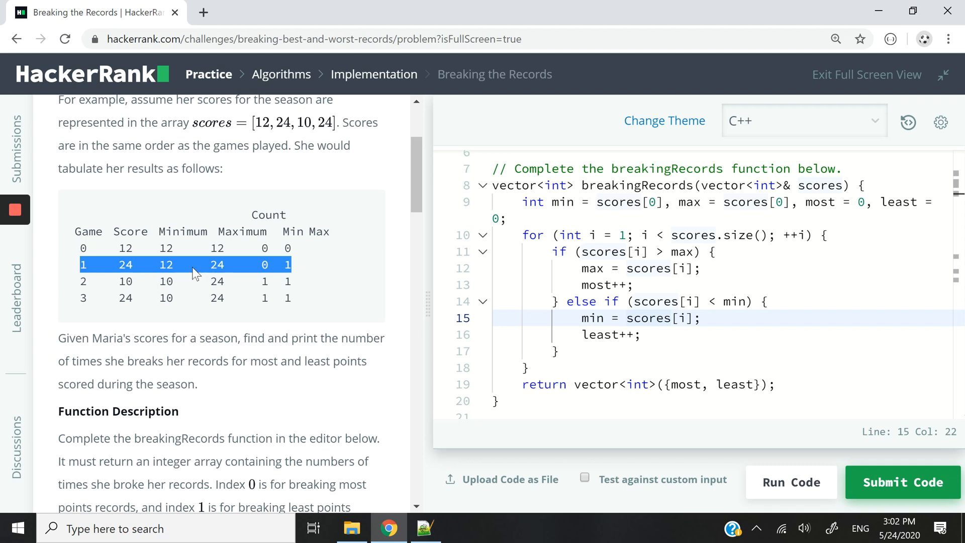
pyautogui.moveTo(238, 271)
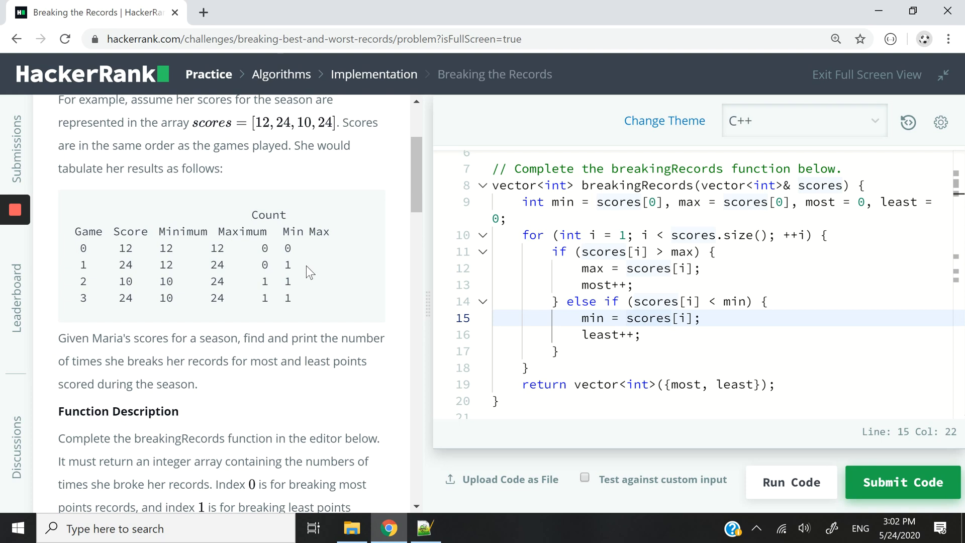
pyautogui.doubleClick(288, 264)
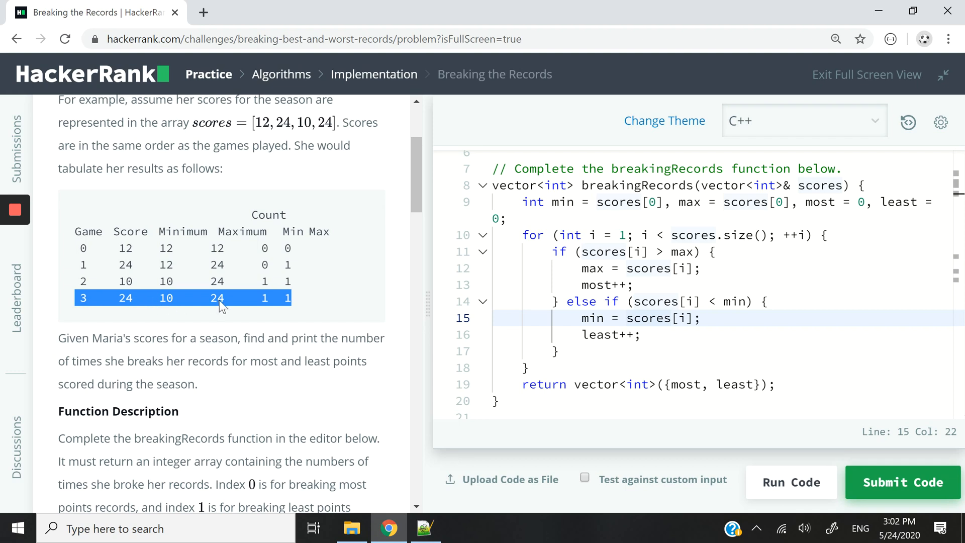
pyautogui.moveTo(142, 276)
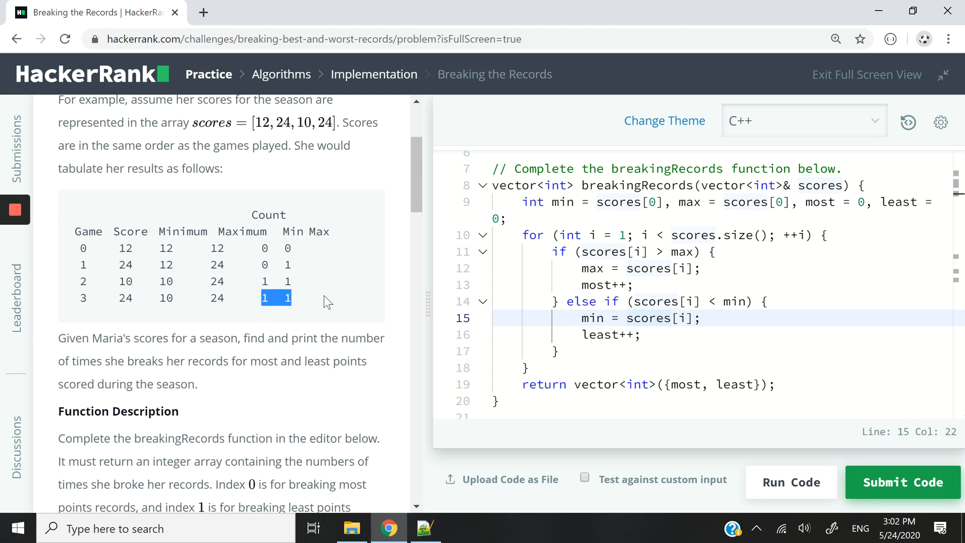
# Review the input/output format and Sample Input 0's nine scores with expected output 2 4.
pyautogui.scroll(-3)
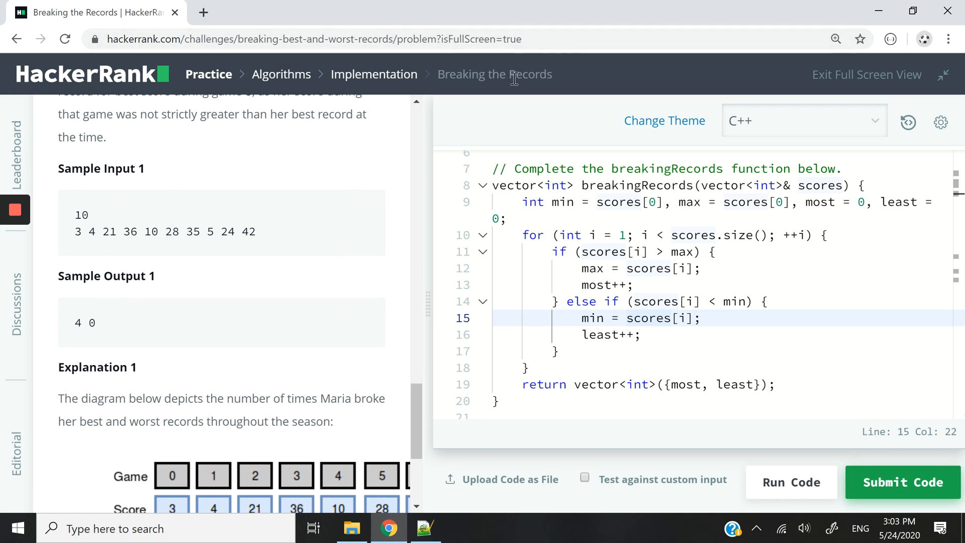
pyautogui.moveTo(424, 406)
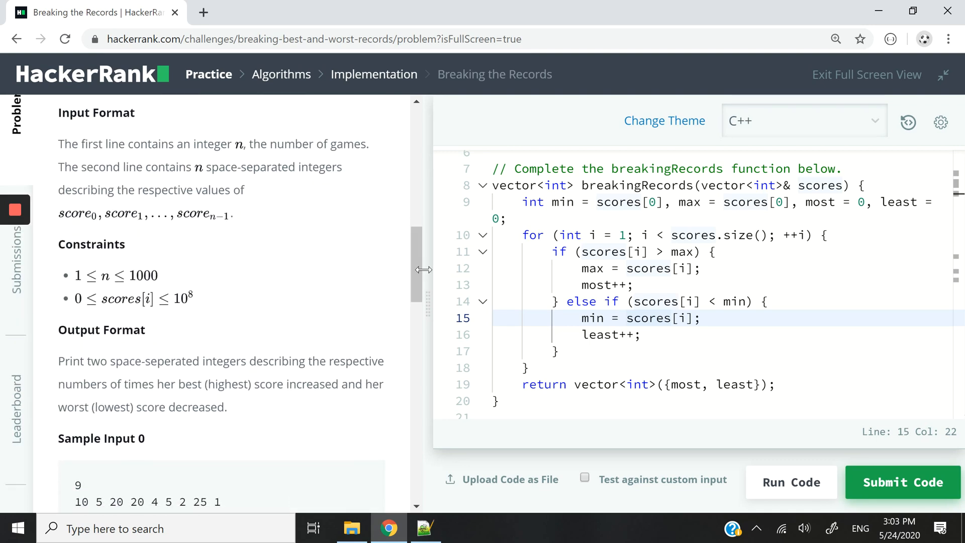
pyautogui.moveTo(56, 150)
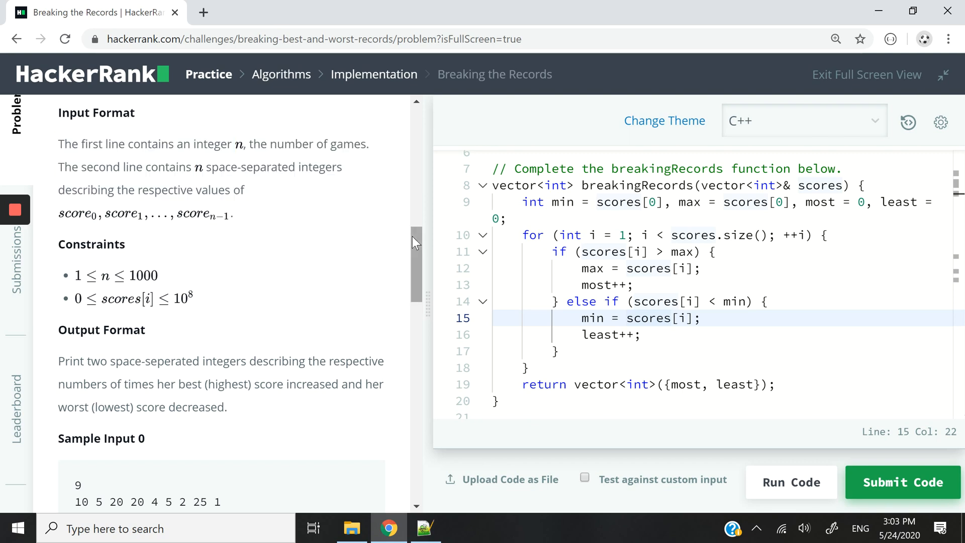
pyautogui.scroll(-3)
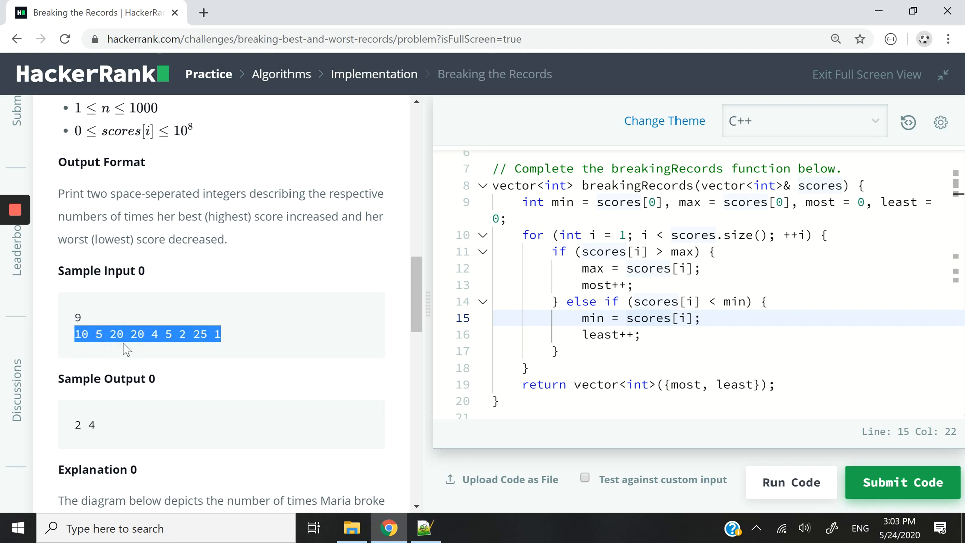
pyautogui.click(714, 251)
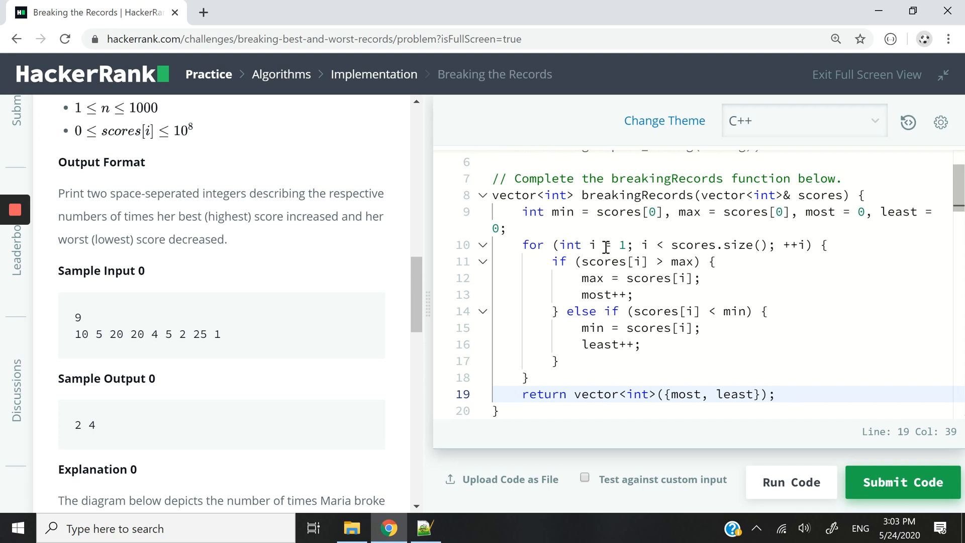
pyautogui.moveTo(622, 344)
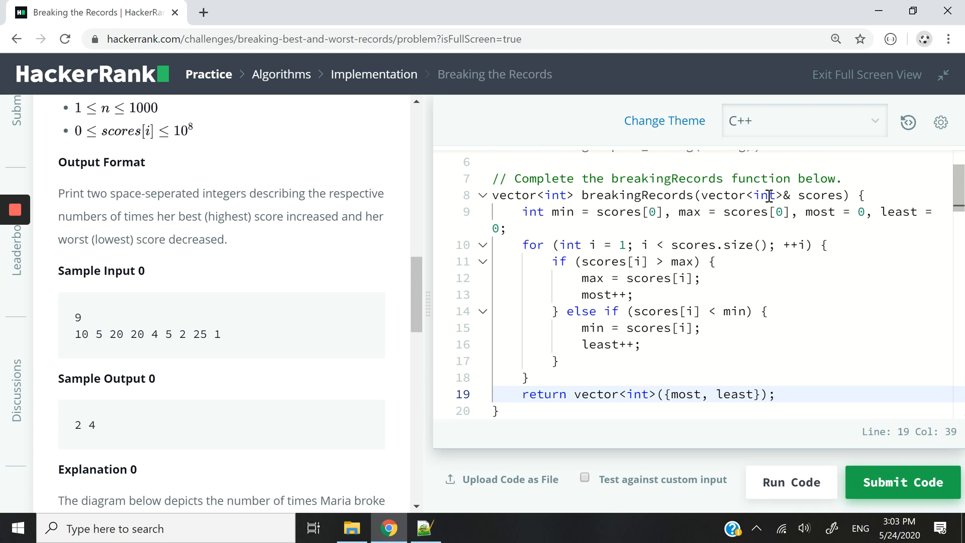
# Bring back the worked example table for scores 12, 24, 10, 24 and highlight a row.
pyautogui.click(780, 195)
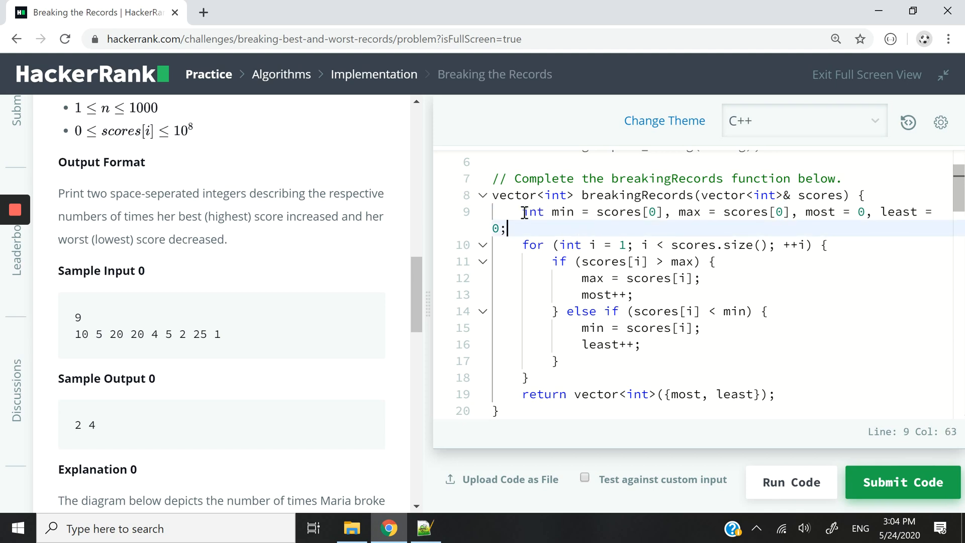
pyautogui.moveTo(521, 212); pyautogui.dragTo(661, 212)
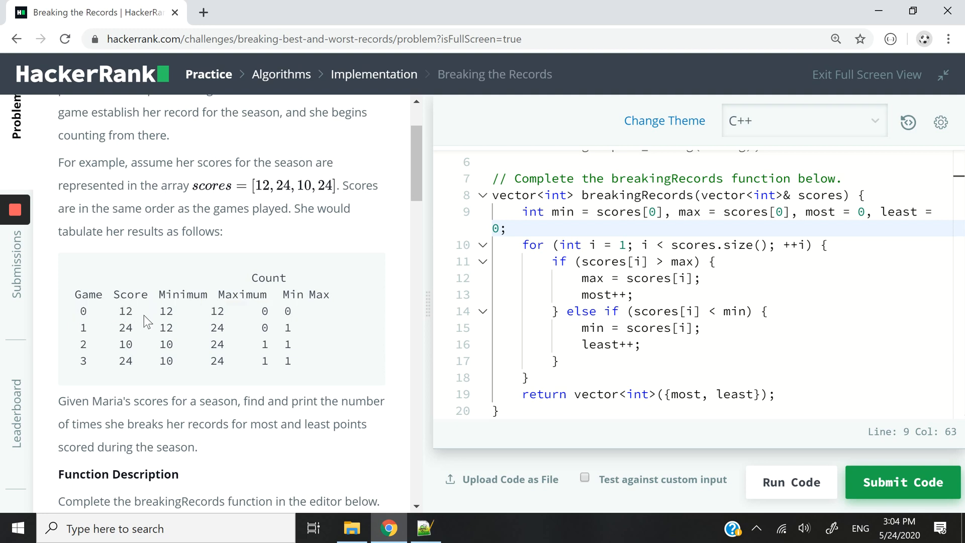
pyautogui.doubleClick(166, 311)
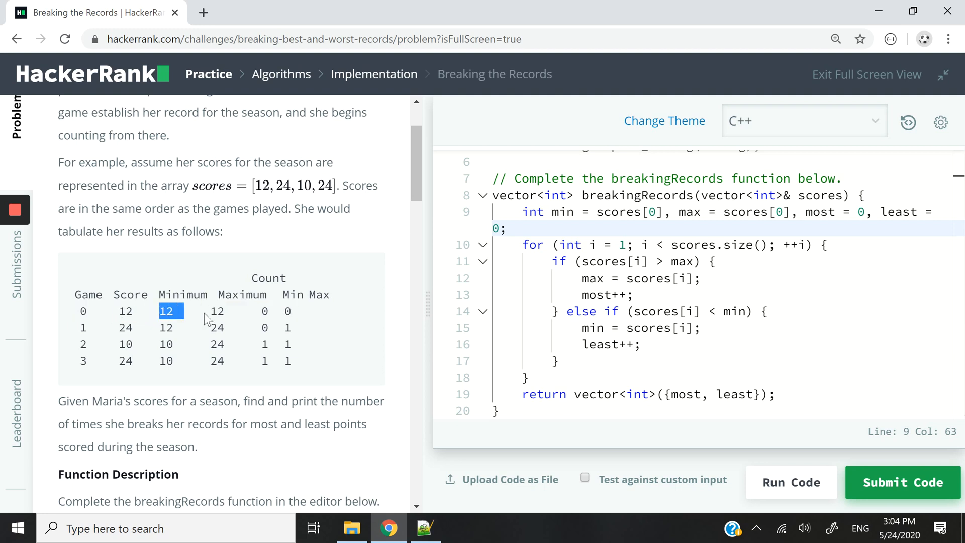
pyautogui.moveTo(159, 311); pyautogui.dragTo(287, 311)
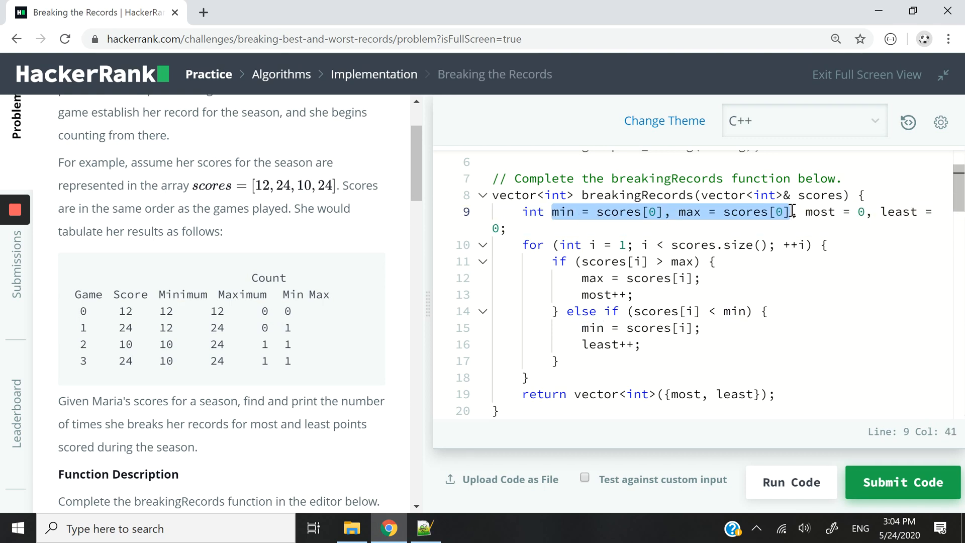
pyautogui.moveTo(628, 234)
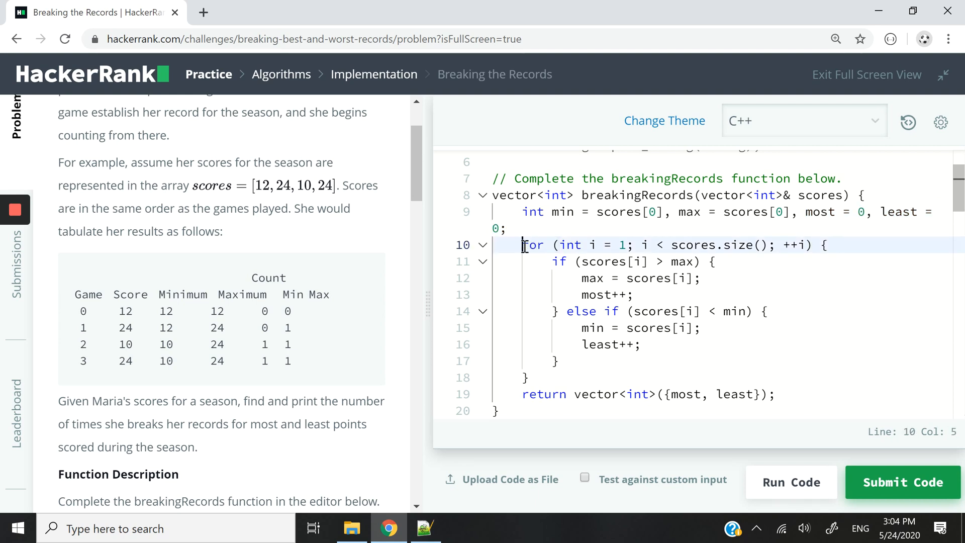
pyautogui.moveTo(521, 245); pyautogui.dragTo(529, 378)
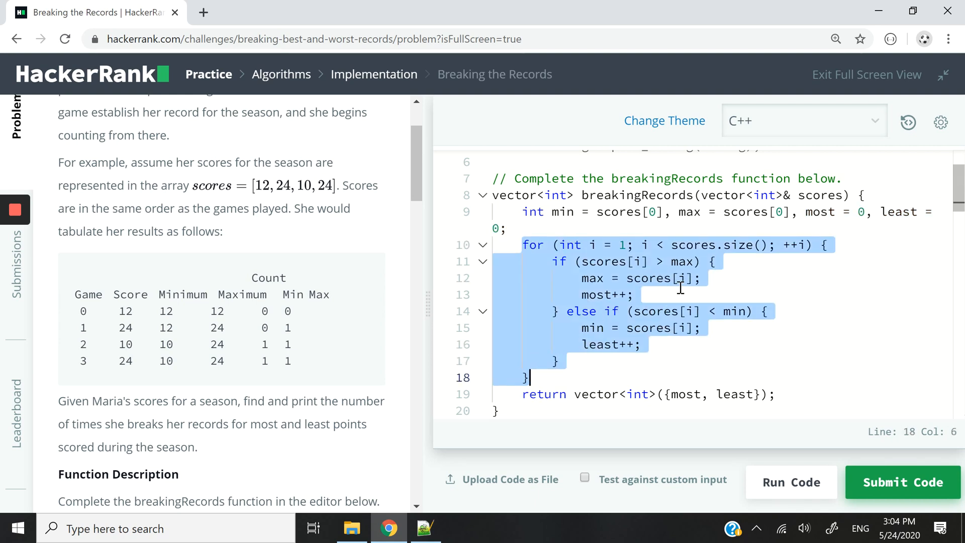
pyautogui.moveTo(791, 195)
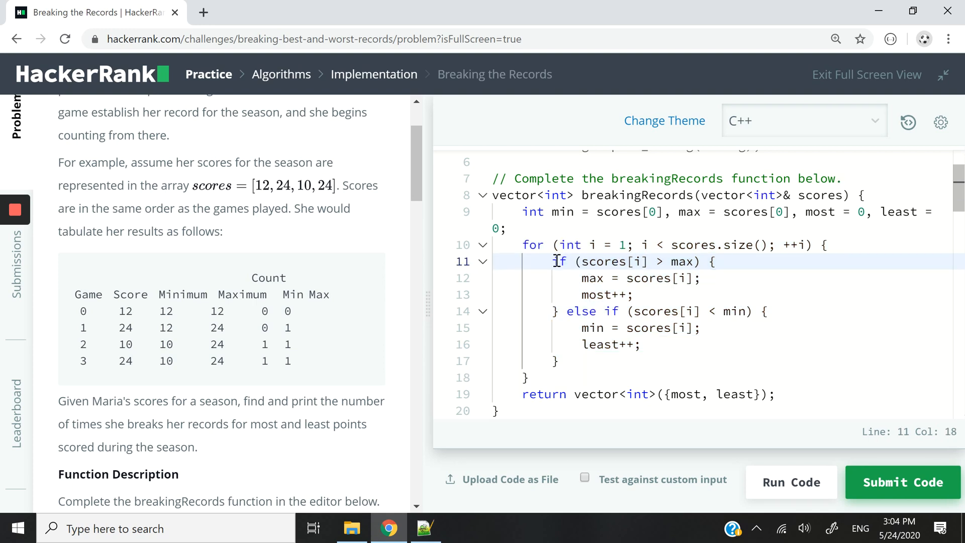
pyautogui.moveTo(553, 261); pyautogui.dragTo(710, 260)
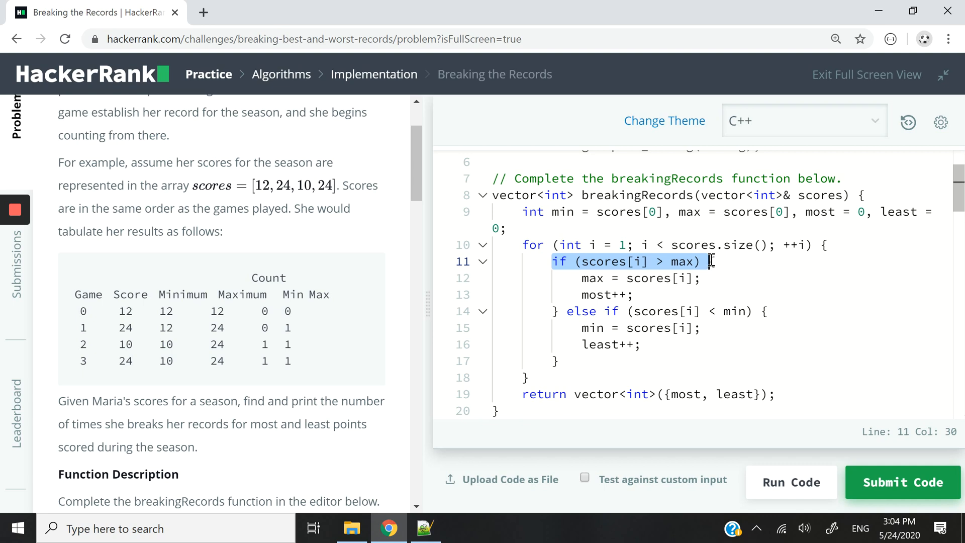
pyautogui.moveTo(686, 262)
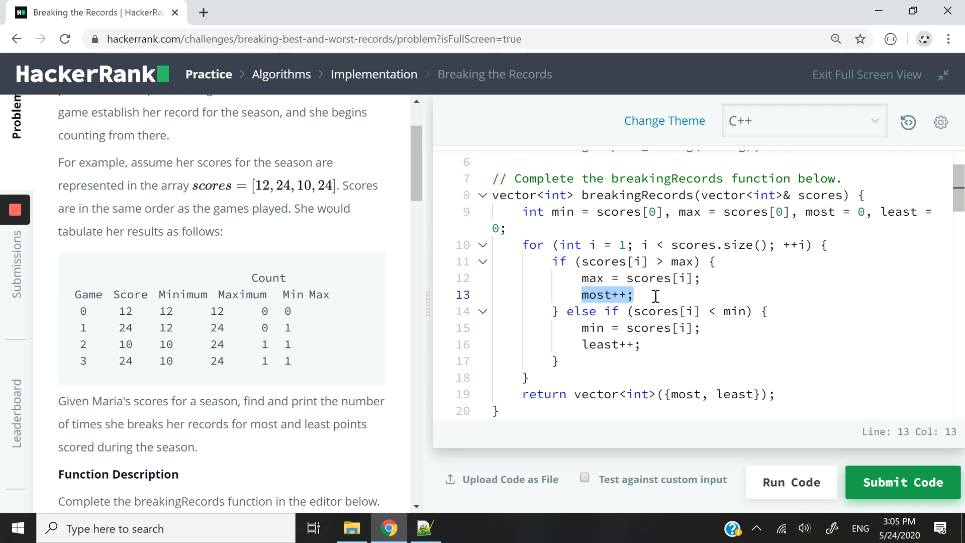
pyautogui.click(636, 294)
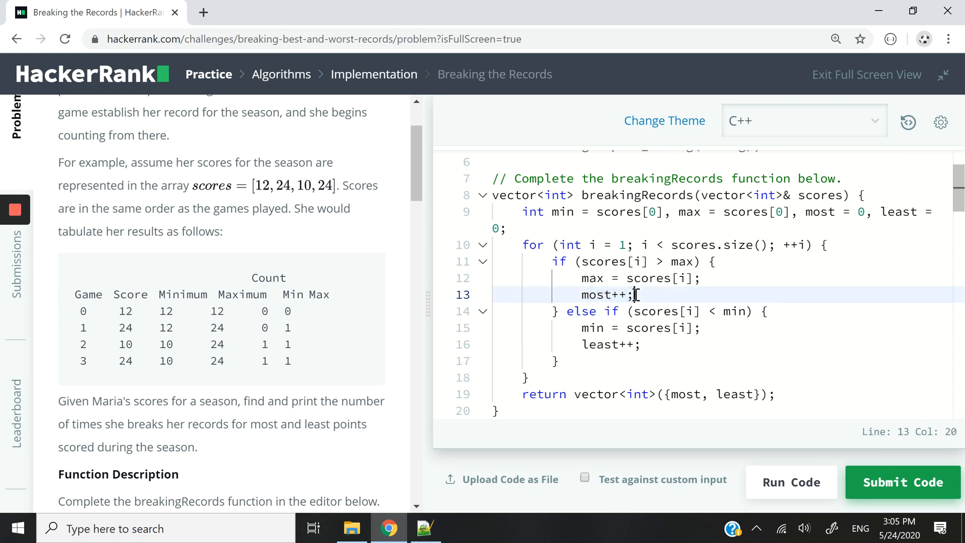
pyautogui.doubleClick(603, 295)
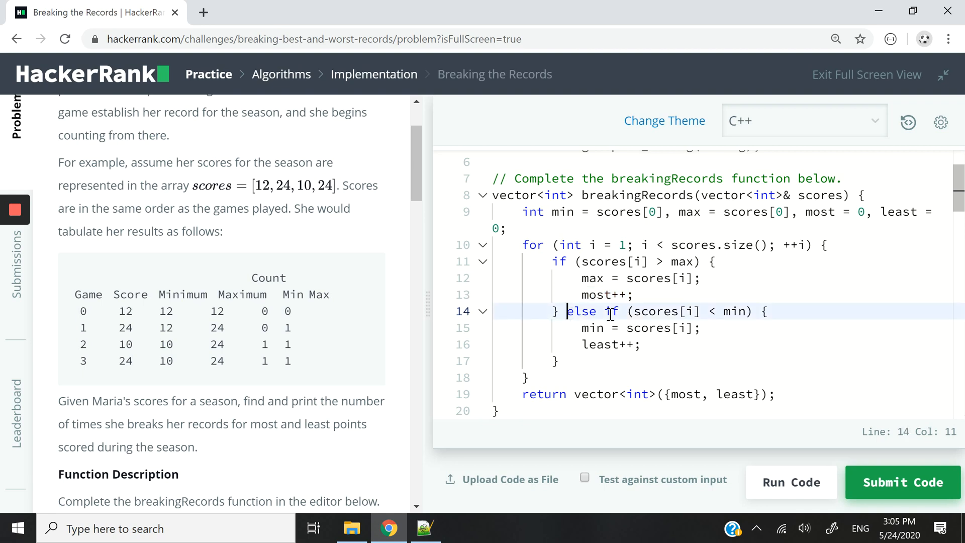
pyautogui.moveTo(566, 311); pyautogui.dragTo(750, 311)
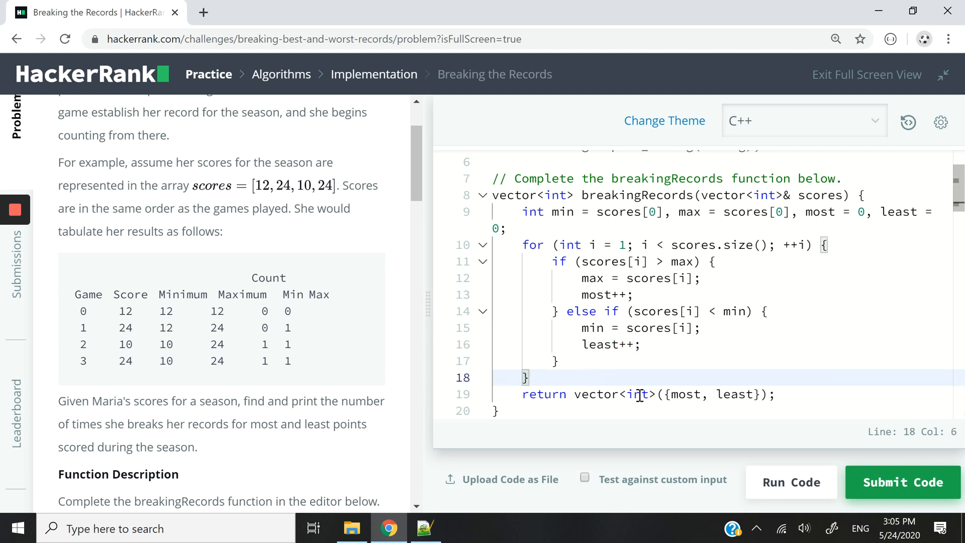
pyautogui.moveTo(495, 327)
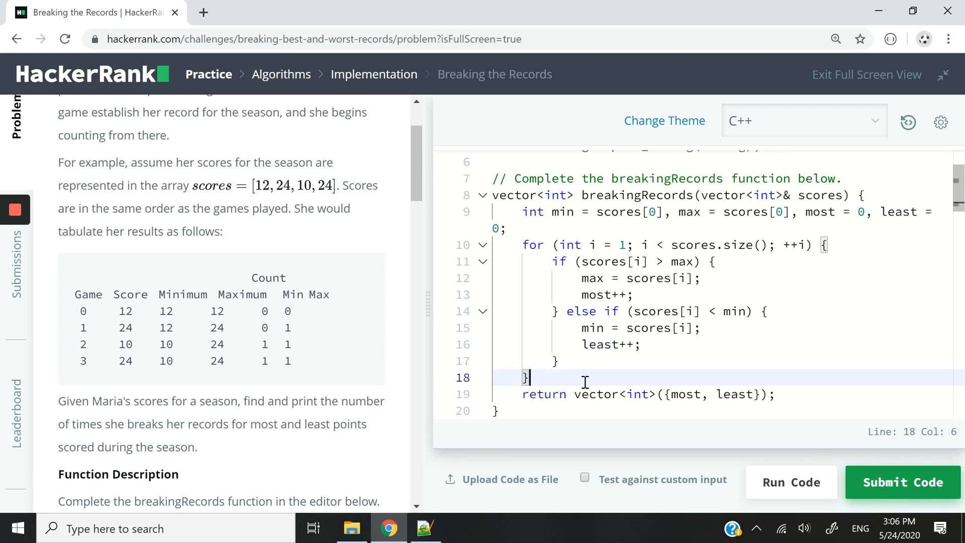
pyautogui.moveTo(707, 408)
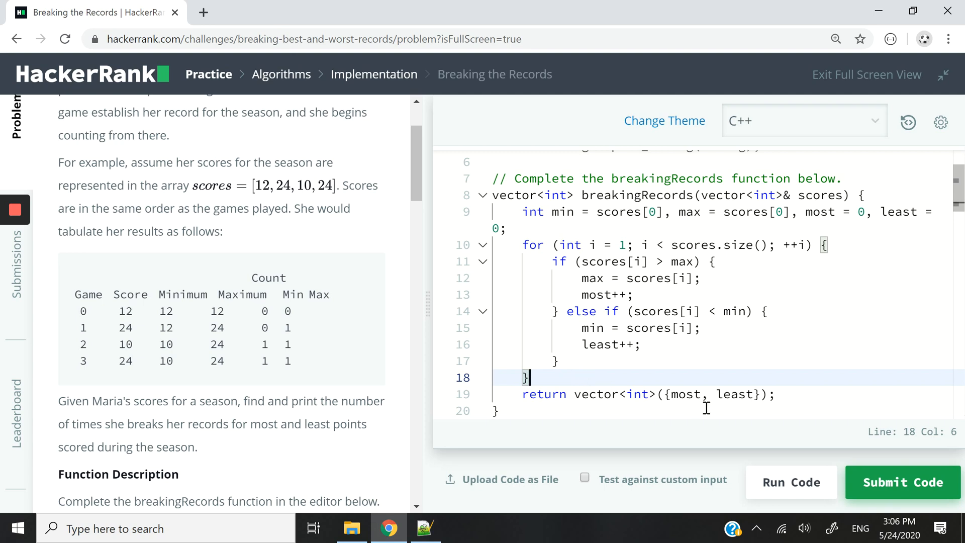
# Highlight most, least in the breakingRecords return statement.
pyautogui.moveTo(671, 394); pyautogui.dragTo(742, 394)
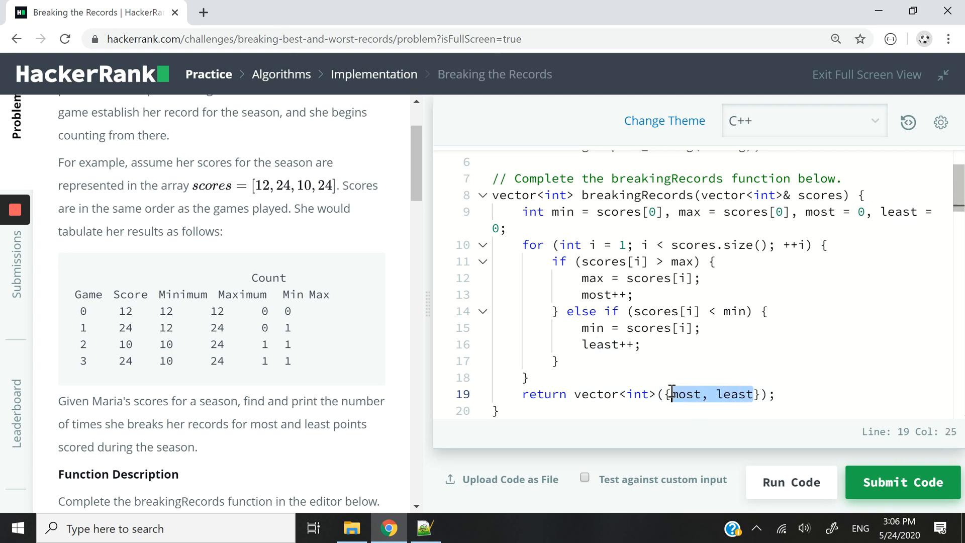
pyautogui.moveTo(590, 367)
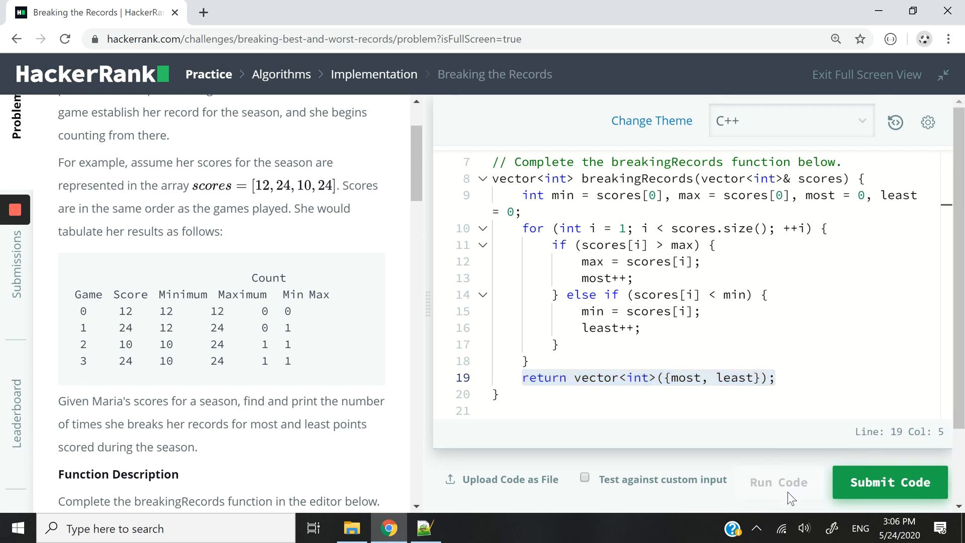
pyautogui.moveTo(792, 332)
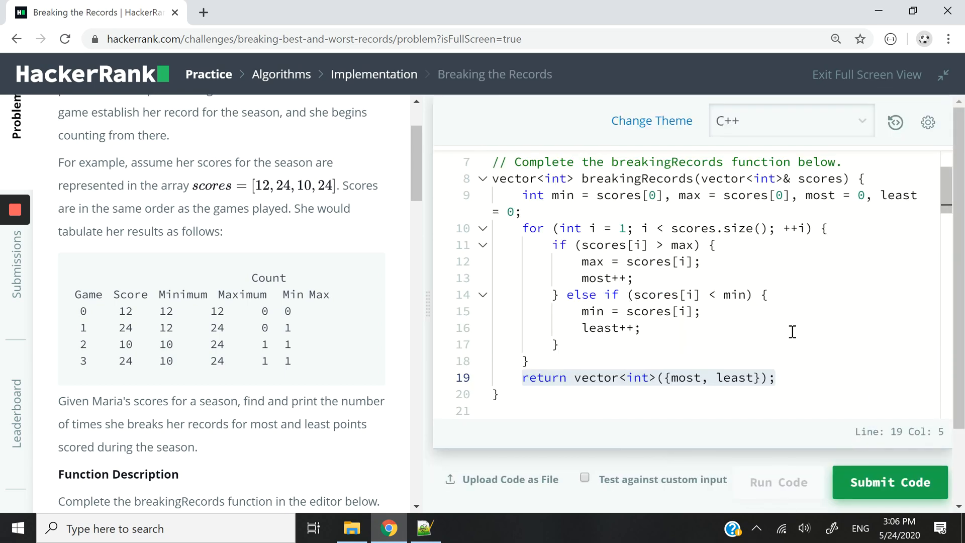
# Check both sample test cases pass, output 4 0 for the second, then return to the code.
pyautogui.click(778, 482)
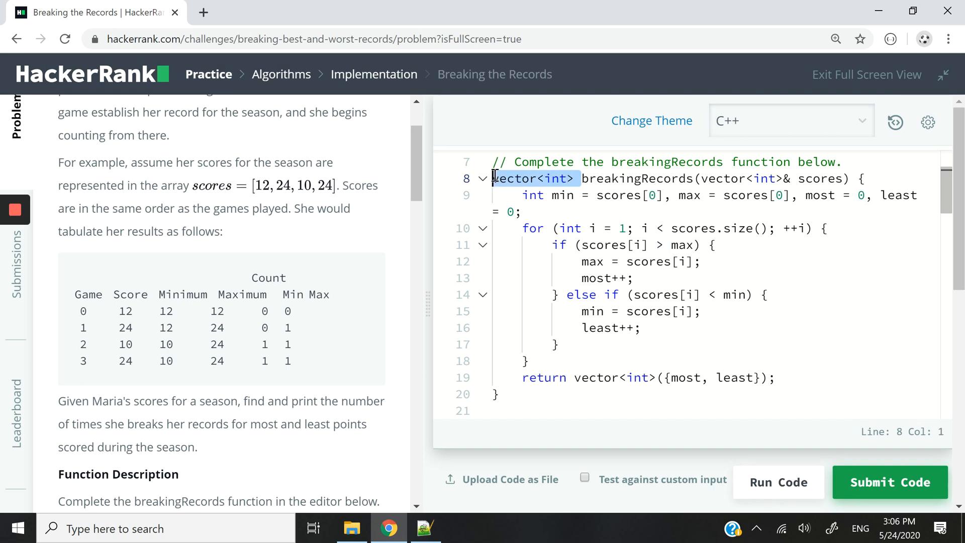
pyautogui.click(778, 482)
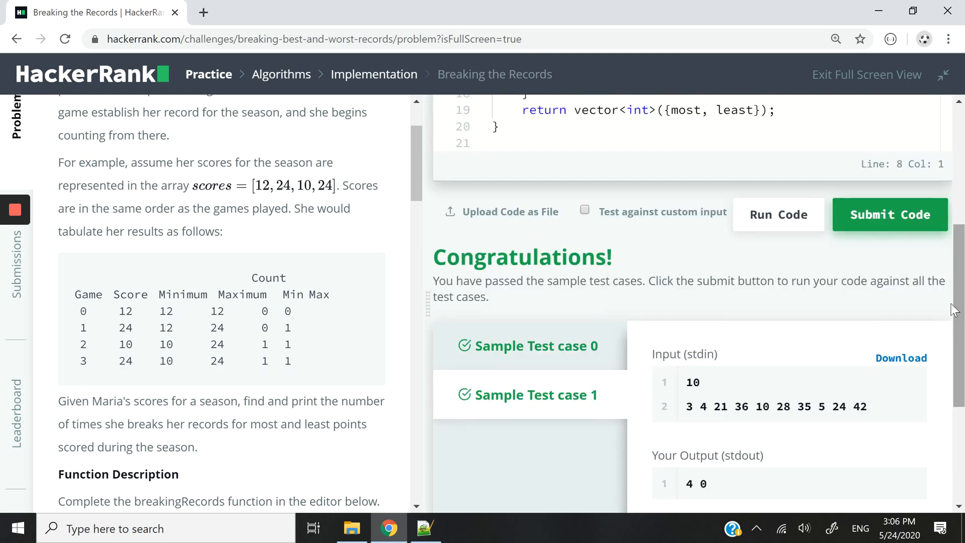
pyautogui.click(890, 214)
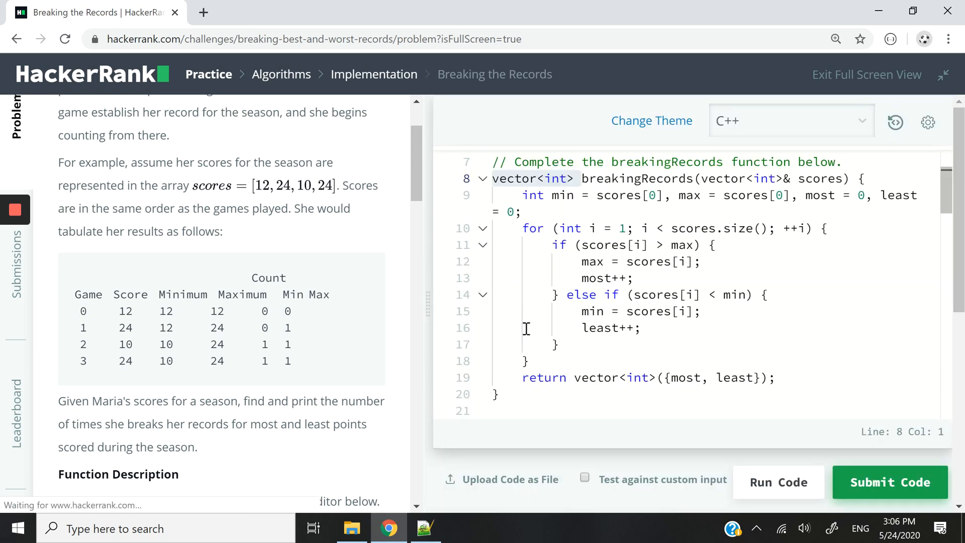
pyautogui.moveTo(521, 228); pyautogui.dragTo(521, 361)
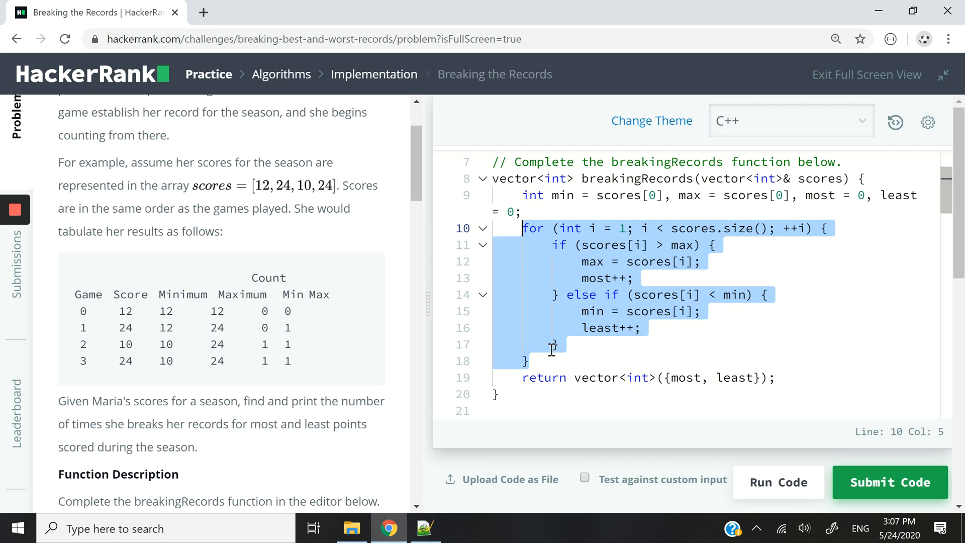
pyautogui.moveTo(641, 289)
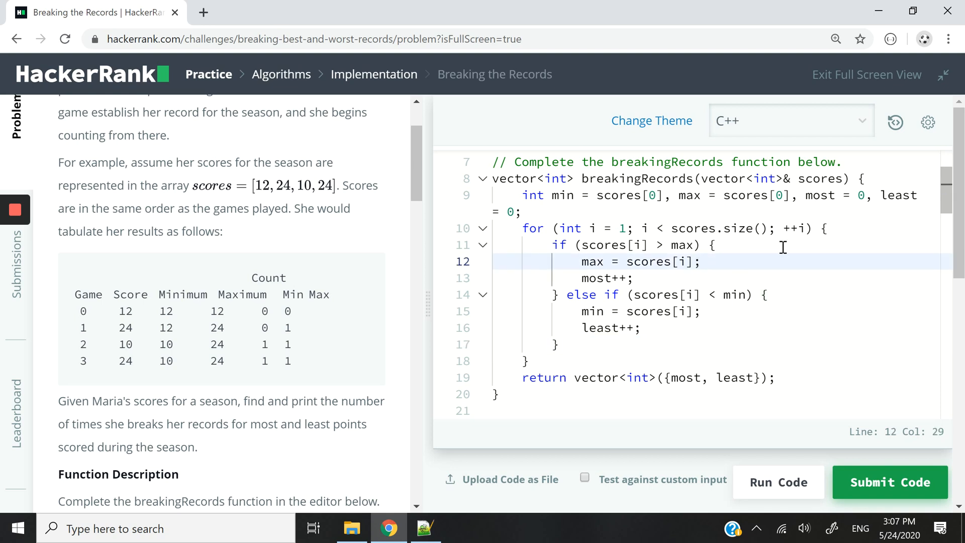
pyautogui.moveTo(673, 327)
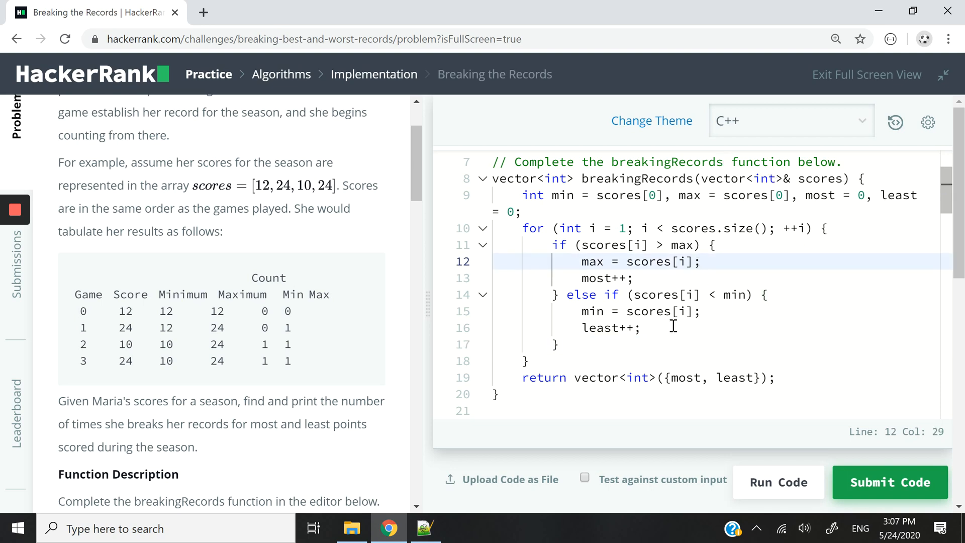